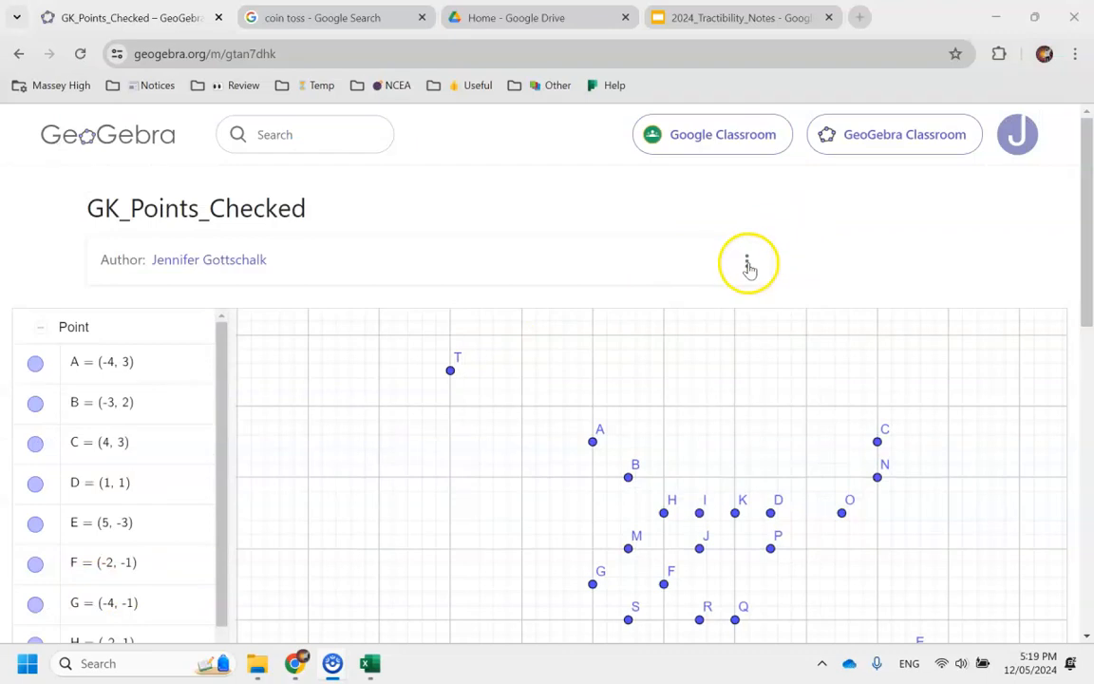
# Step: Open the points activity in GeoGebra Classic and choose the Segment tool
pyautogui.click(747, 263)
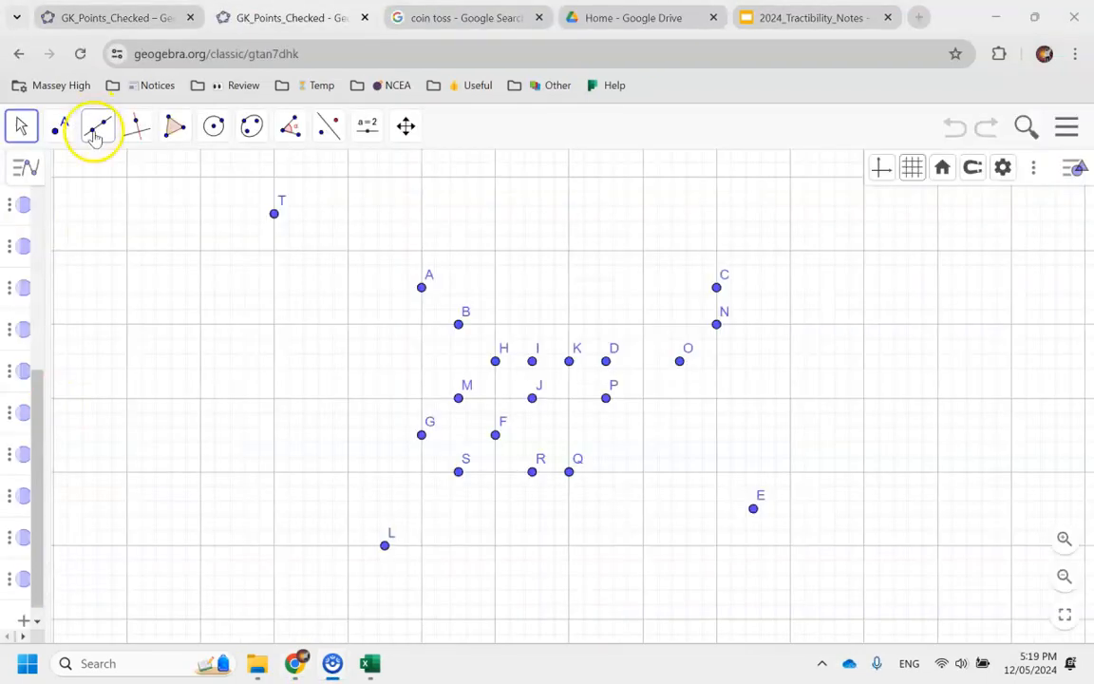
pyautogui.click(98, 126)
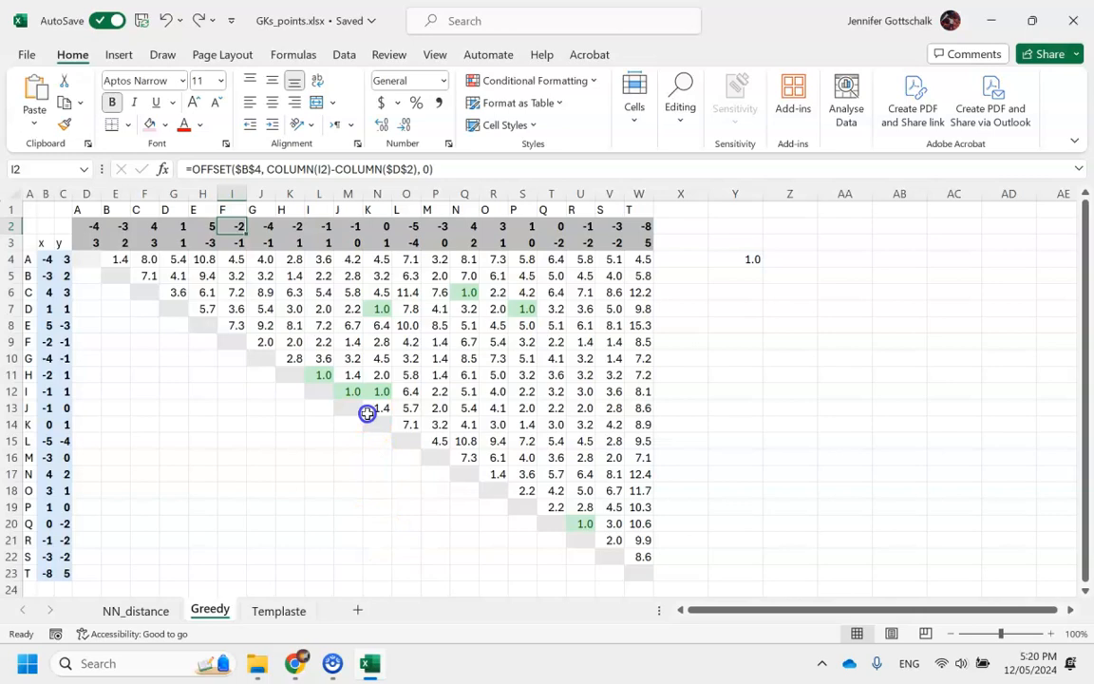
# Step: Clear the used 1.0 distances and point J's entries so the minimum becomes 1.4
pyautogui.click(318, 374)
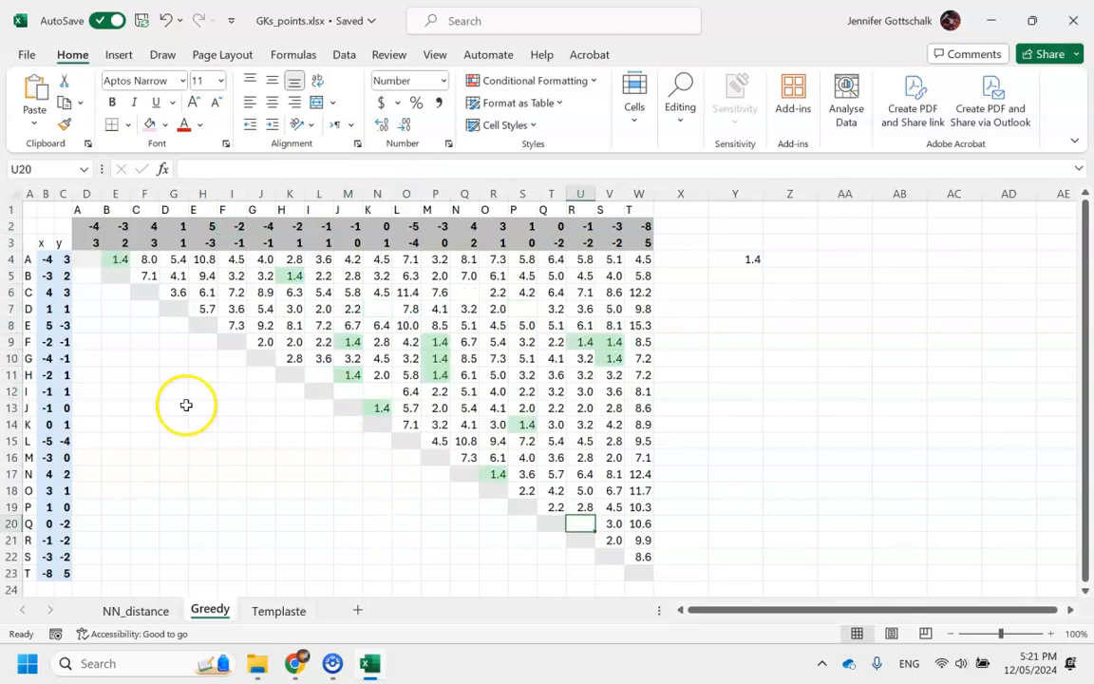
pyautogui.moveTo(109, 552)
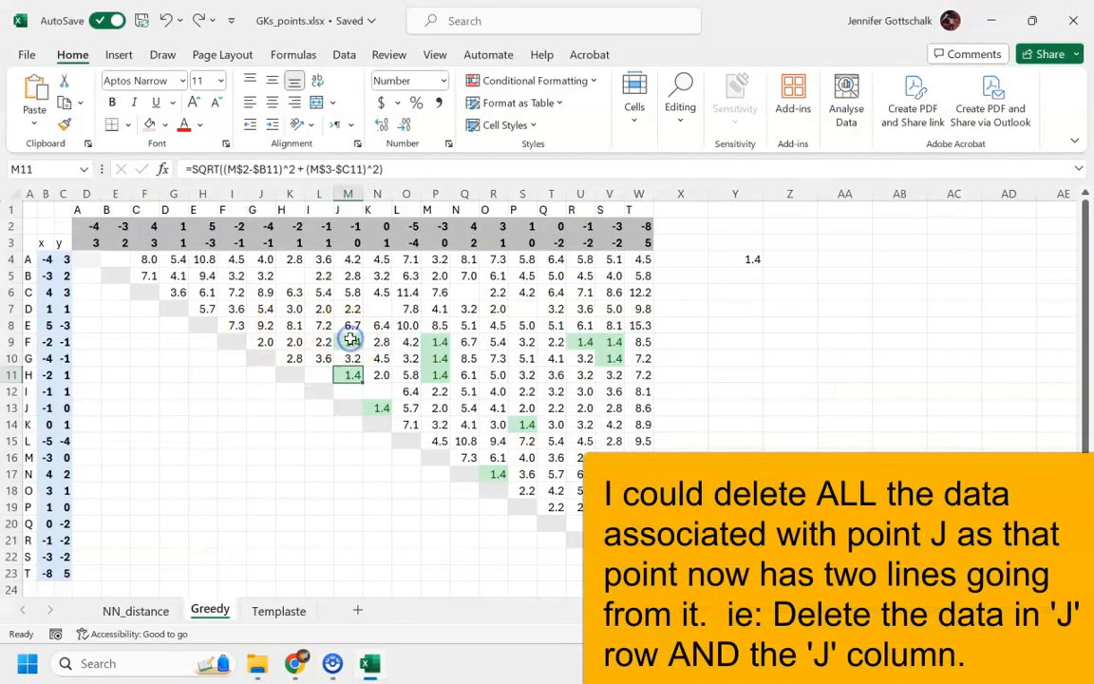
pyautogui.click(348, 358)
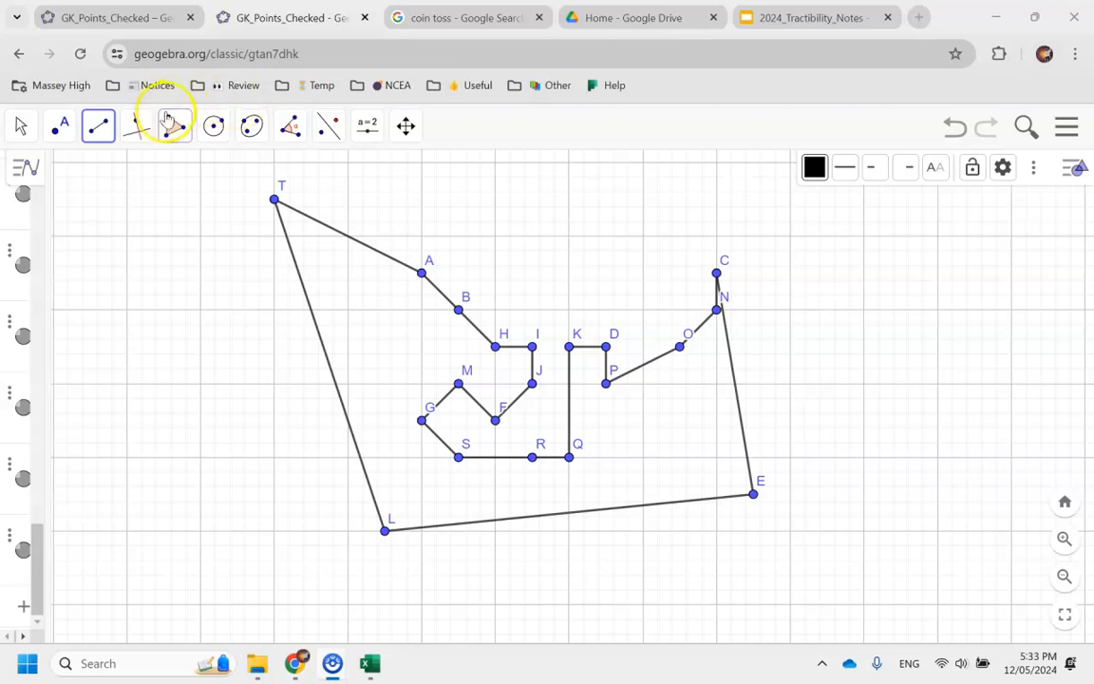
# Step: Choose the Polygon tool to build a polygon over the tour points
pyautogui.click(175, 125)
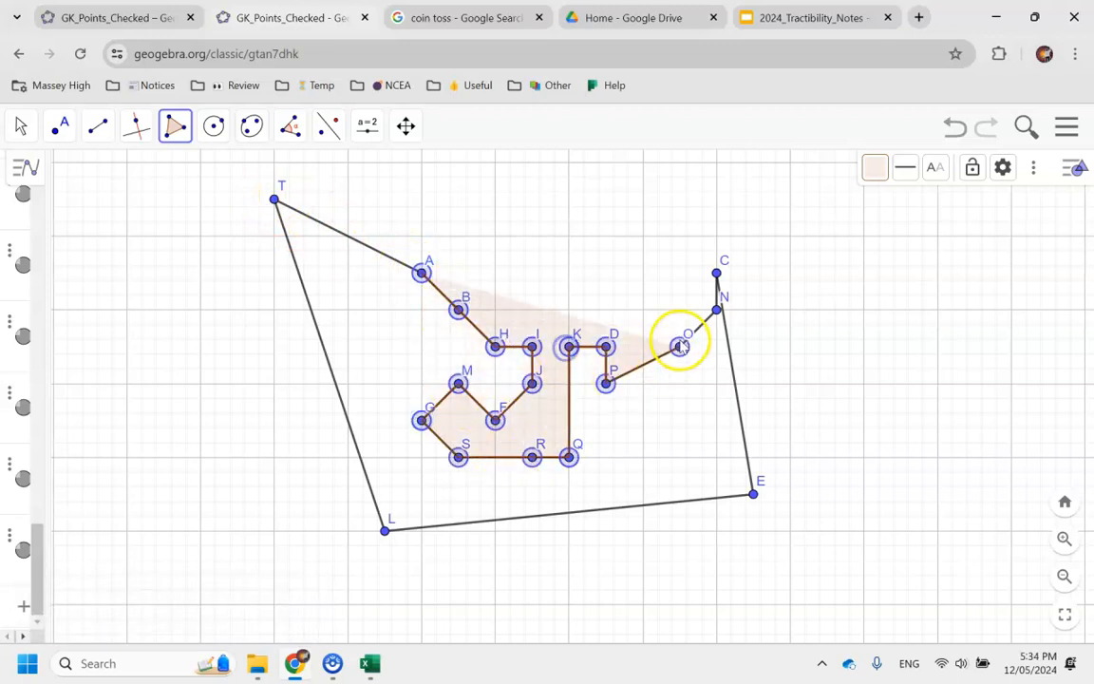
# Step: Close the tour polygon through point O and measure its perimeter as 53.23
pyautogui.click(290, 125)
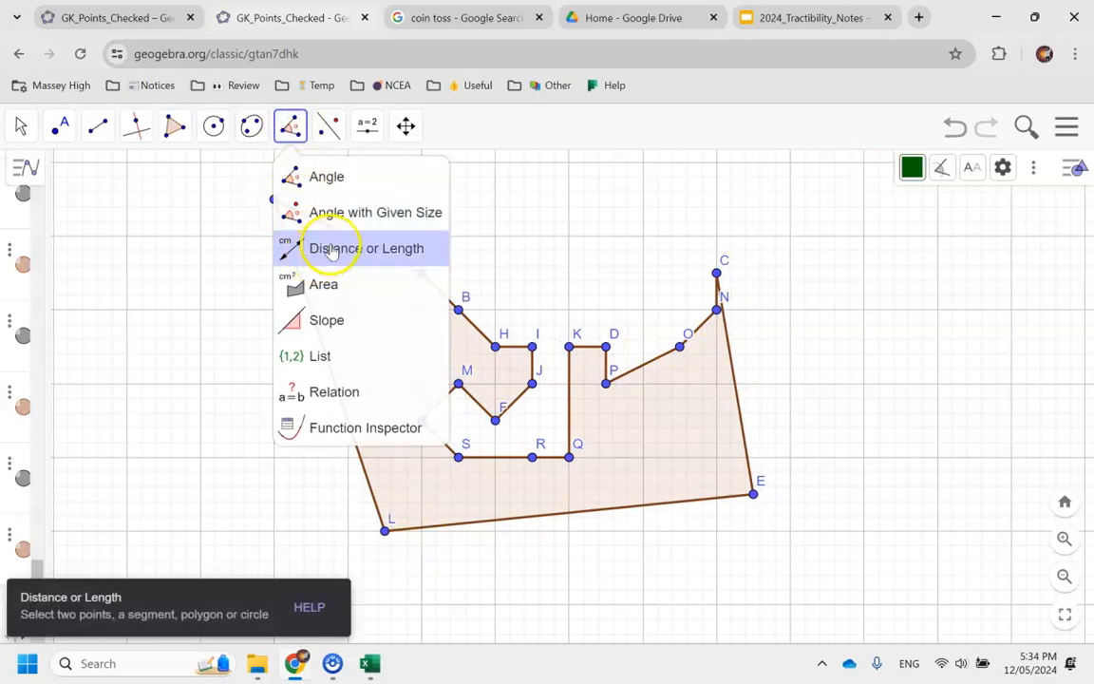
pyautogui.click(366, 247)
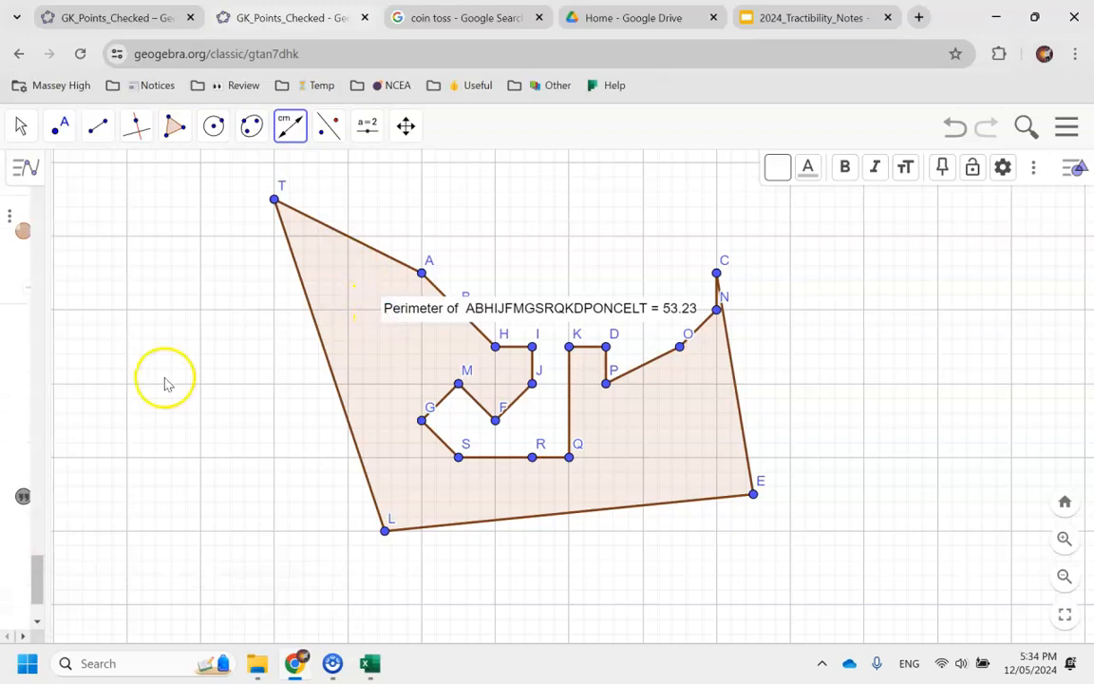
pyautogui.click(809, 17)
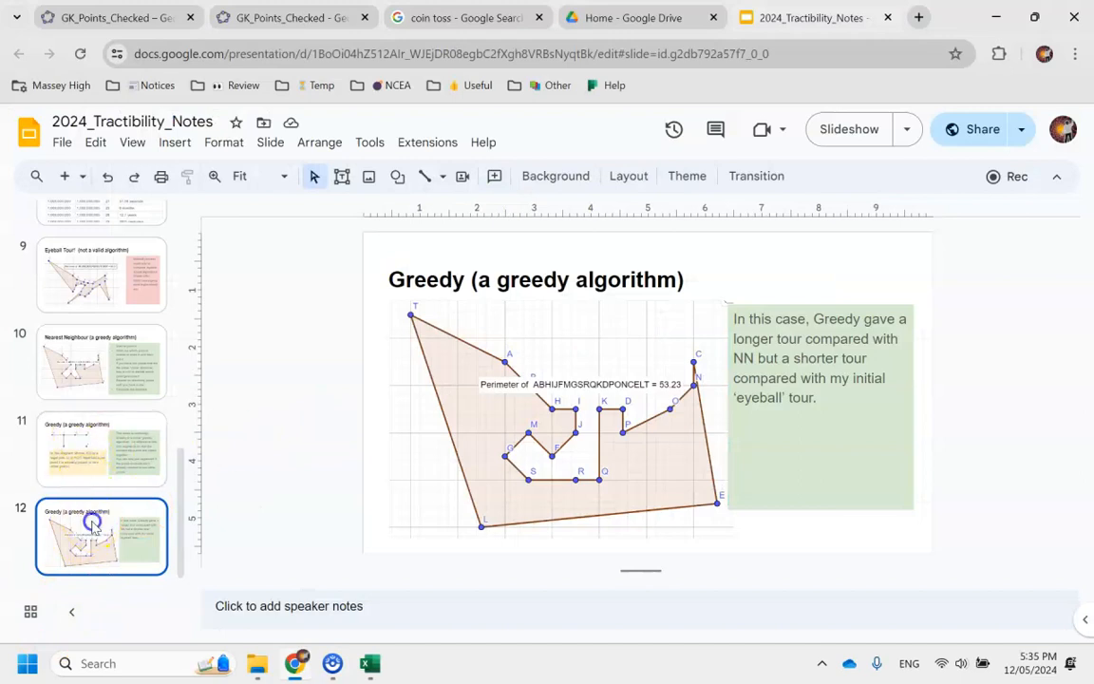
pyautogui.moveTo(363, 418)
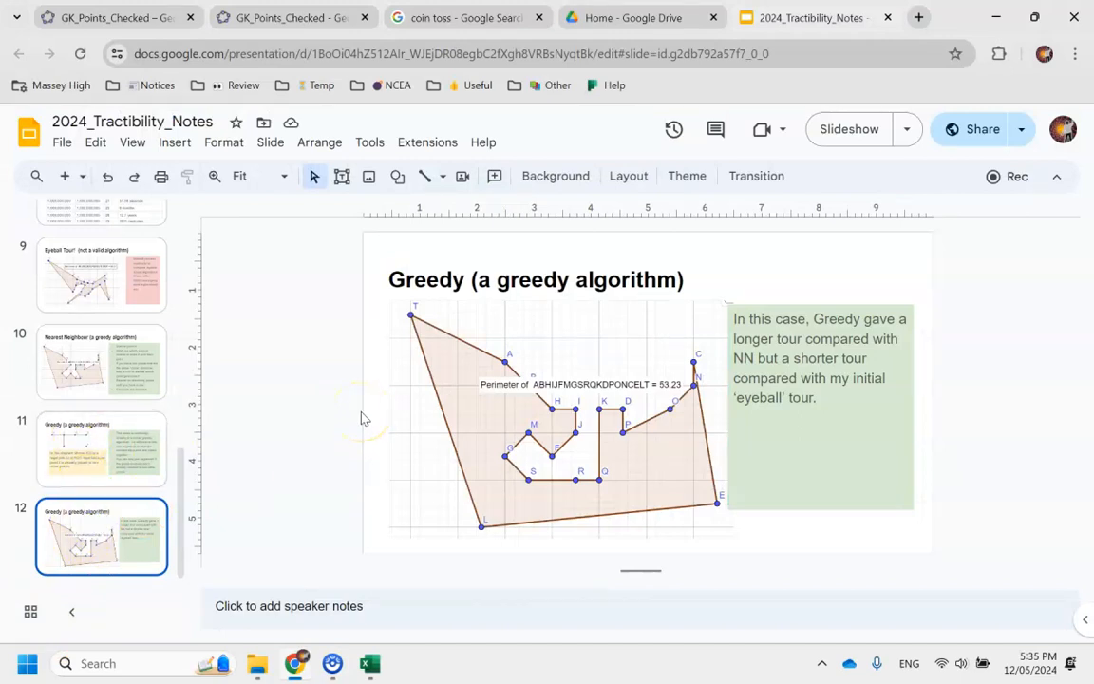